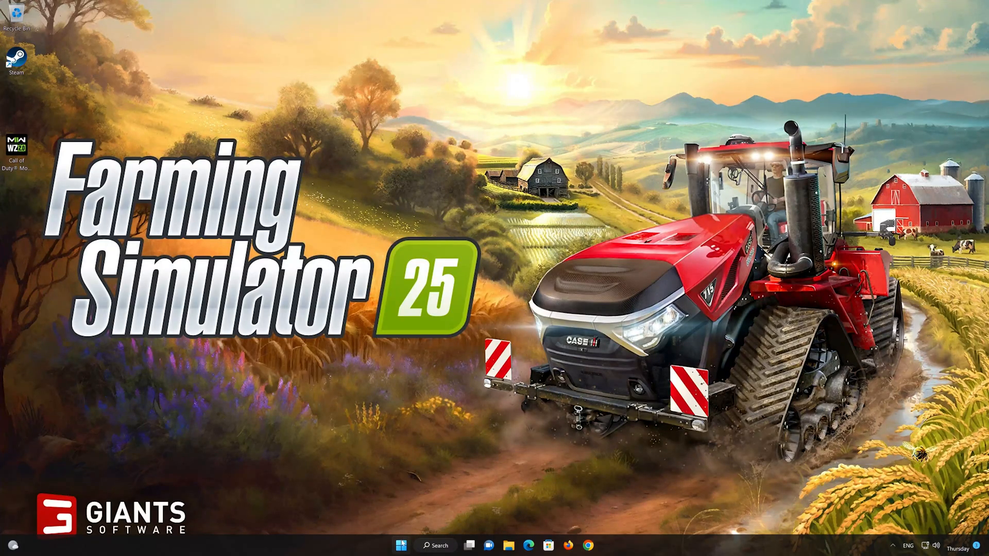
Launch Control Panel from a Start search for 'control panel'
left_click(401, 546)
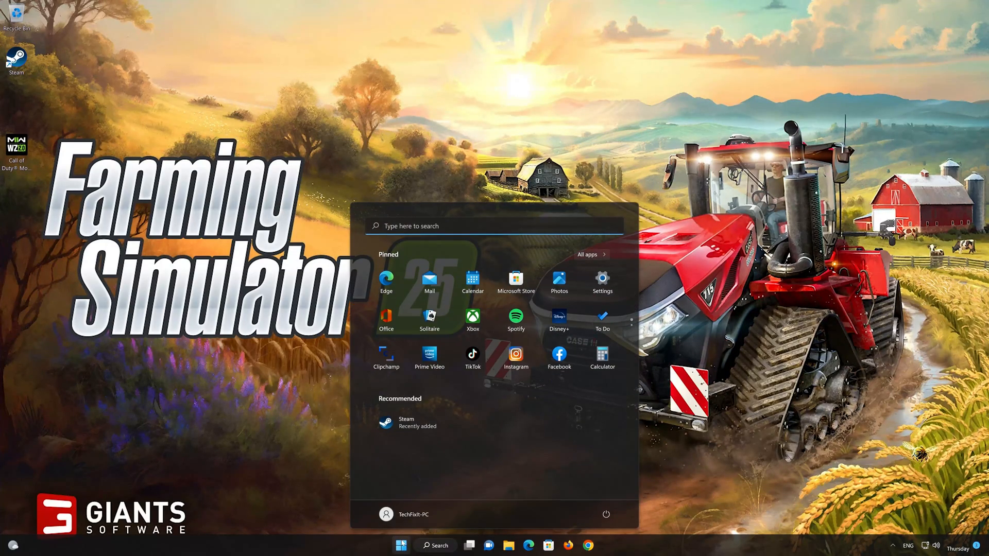
type("control panel")
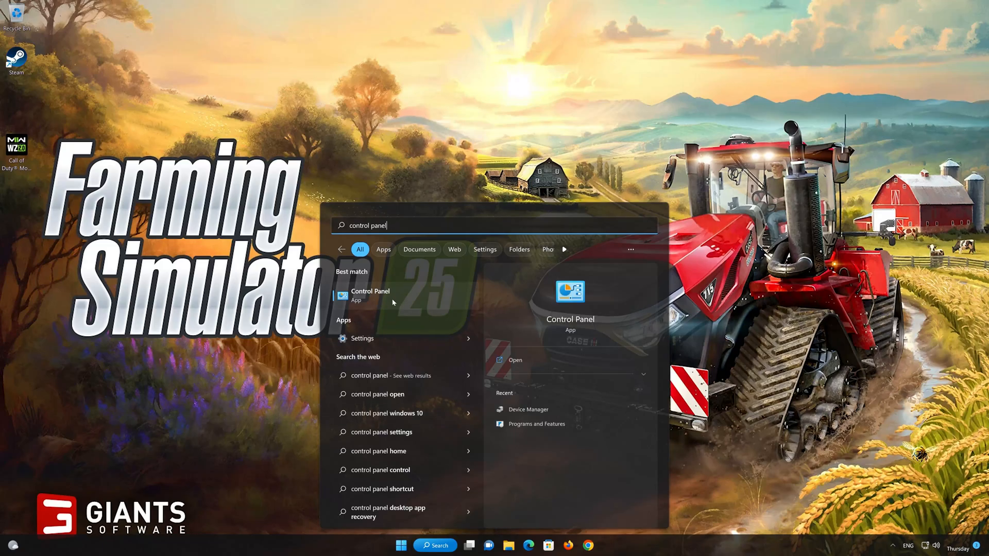
left_click(370, 296)
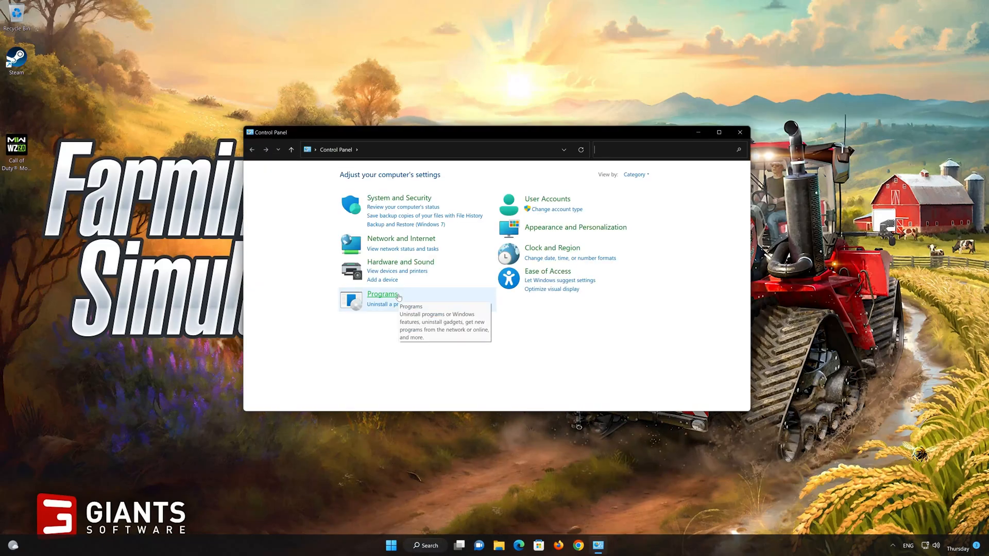
mouse_move(401, 238)
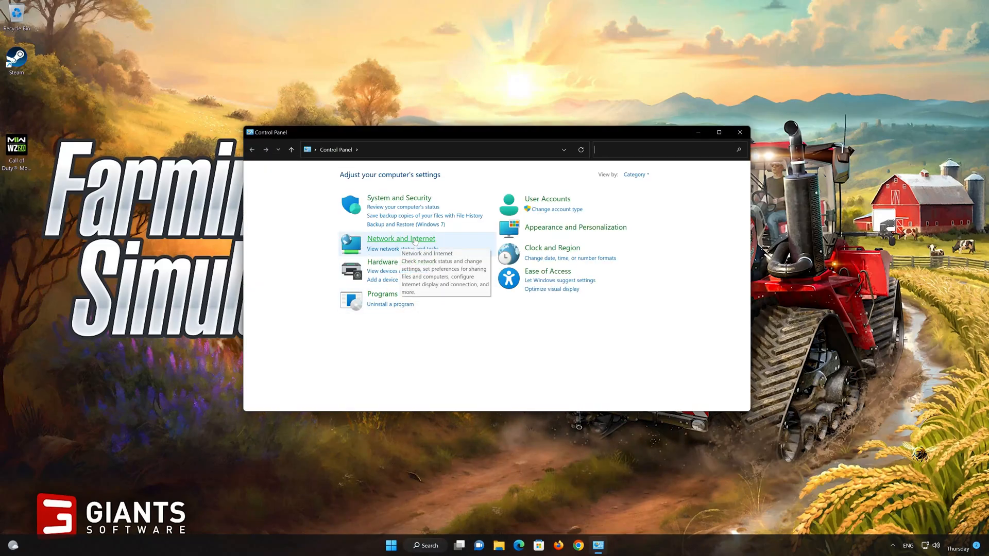
Navigate through Network and Internet to the Network and Sharing Center
left_click(401, 238)
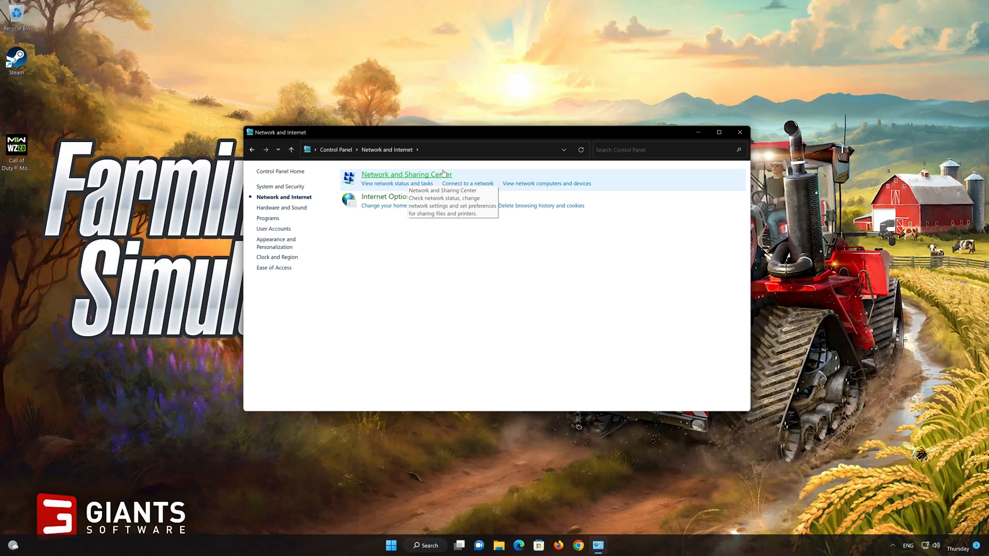
mouse_move(418, 181)
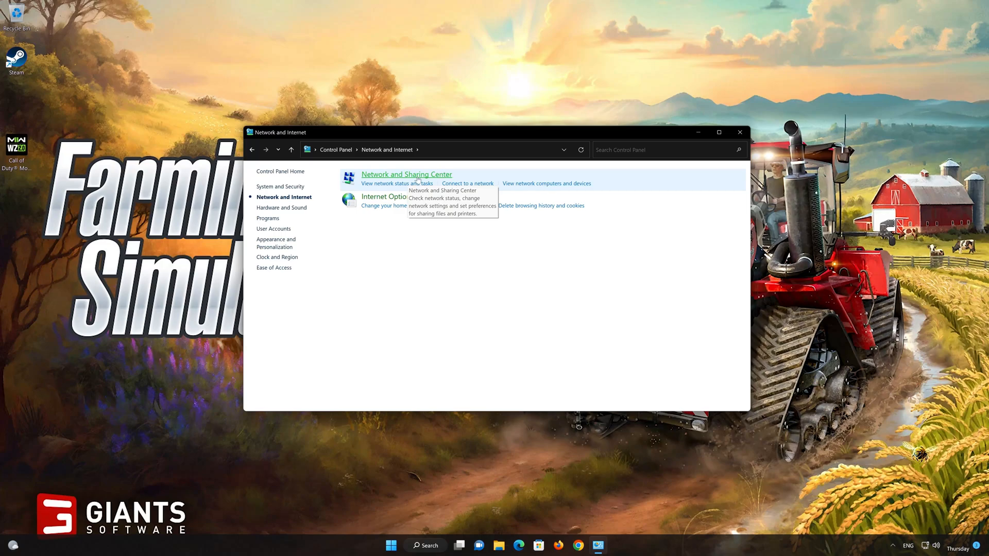
left_click(406, 174)
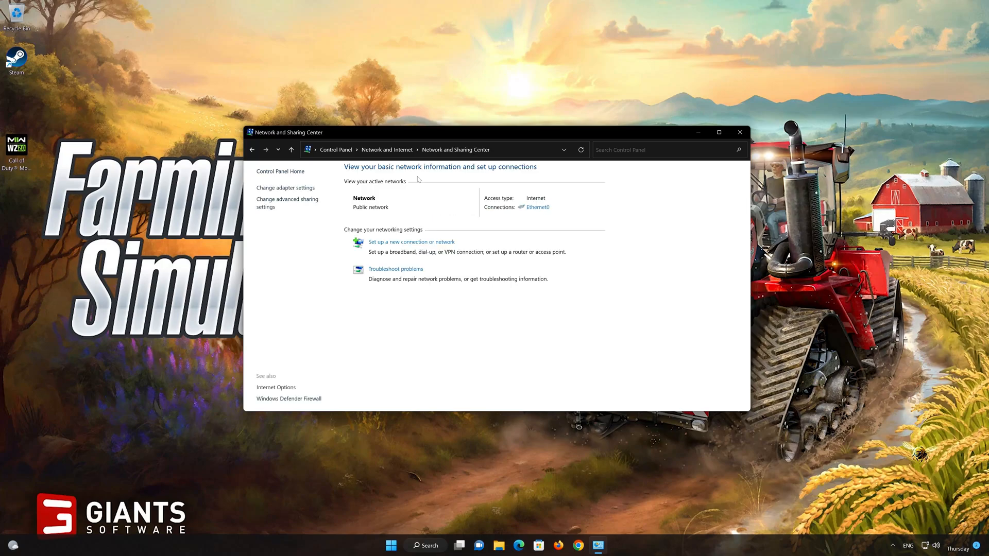
mouse_move(548, 203)
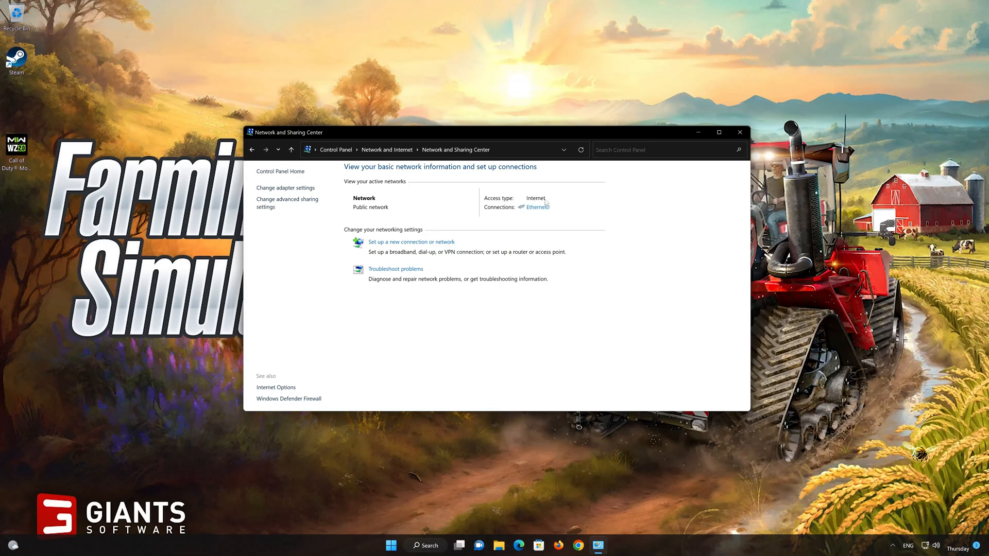
mouse_move(538, 209)
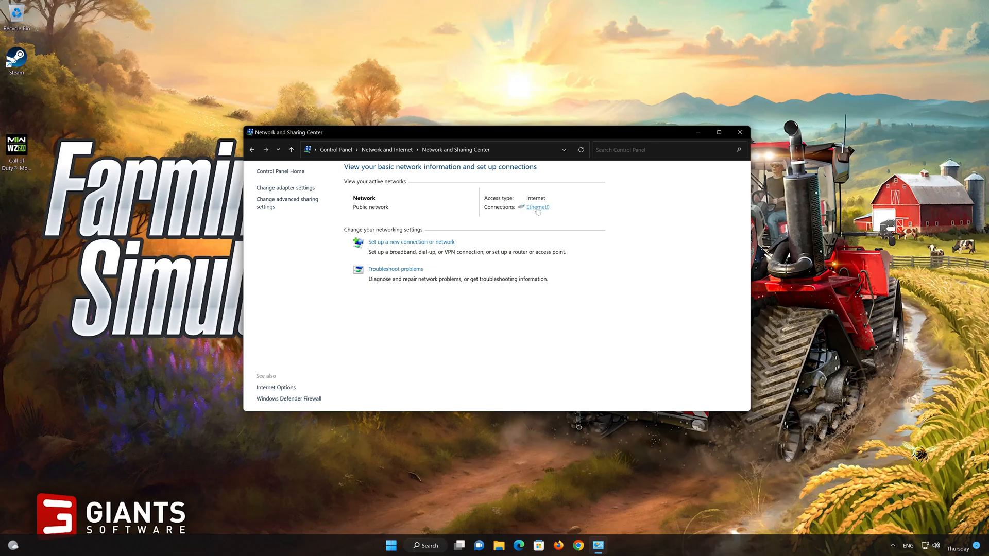
Reach the IPv4 properties of the Ethernet0 adapter from its status window
left_click(537, 207)
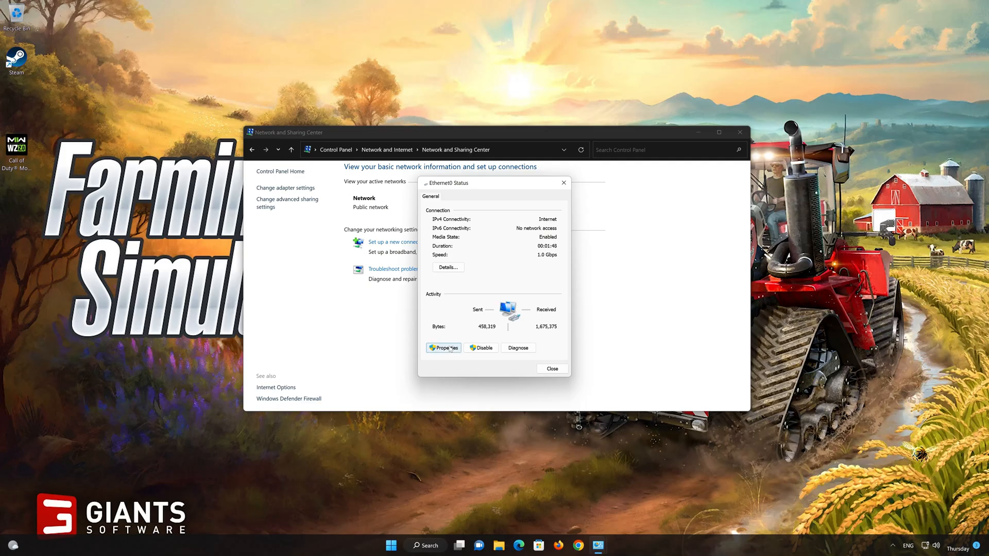
left_click(443, 347)
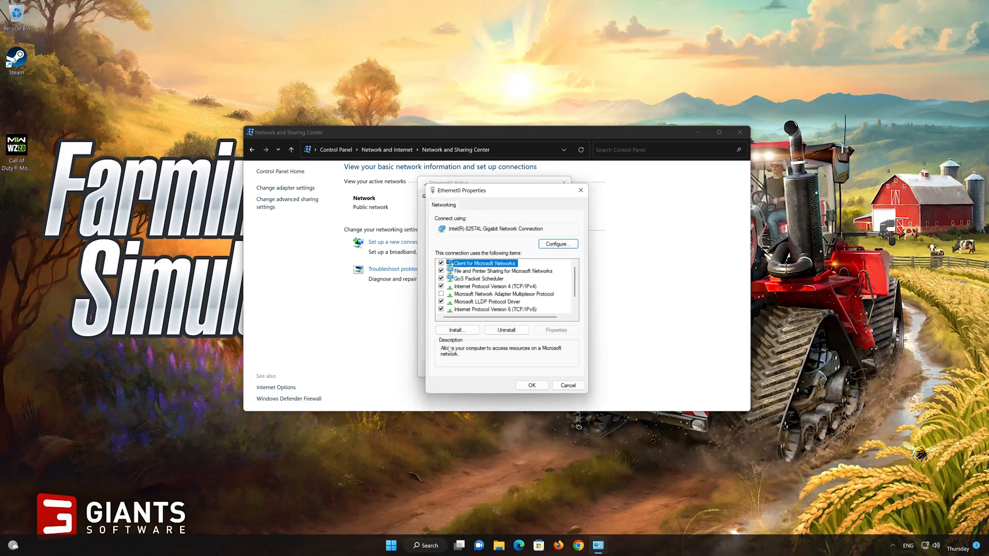
left_click(494, 286)
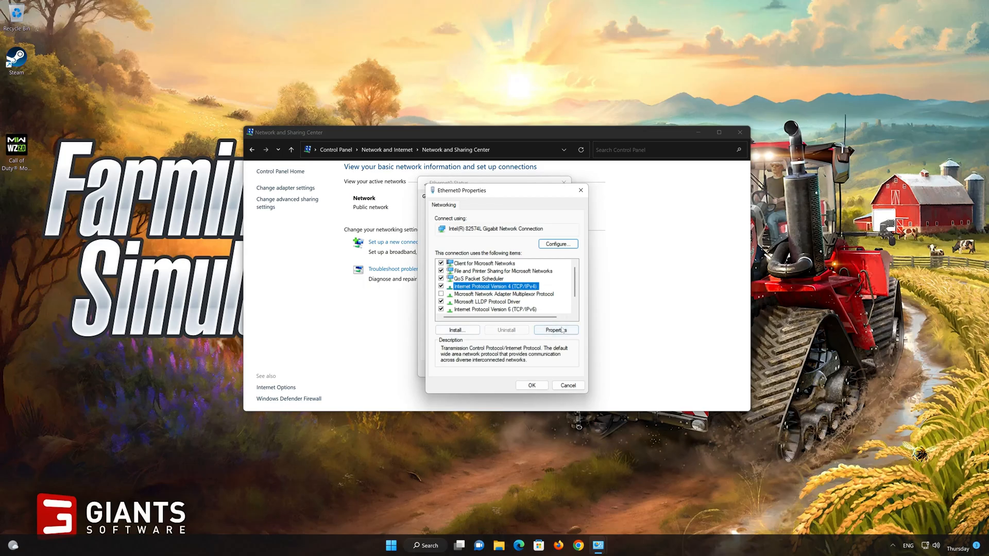
left_click(555, 330)
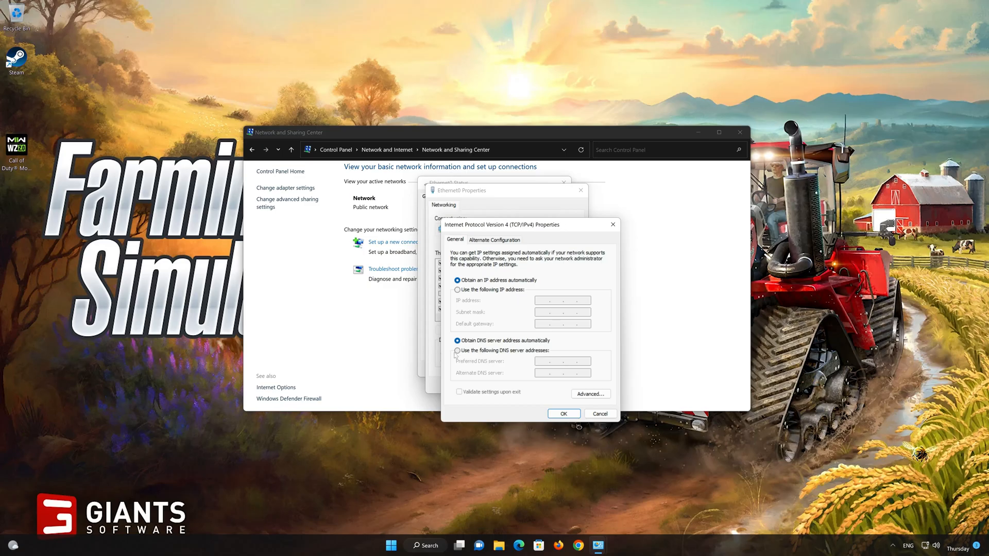
Set manual DNS servers 8.8.8.8 and 8.8.4.4, confirm, and close all network windows
left_click(458, 351)
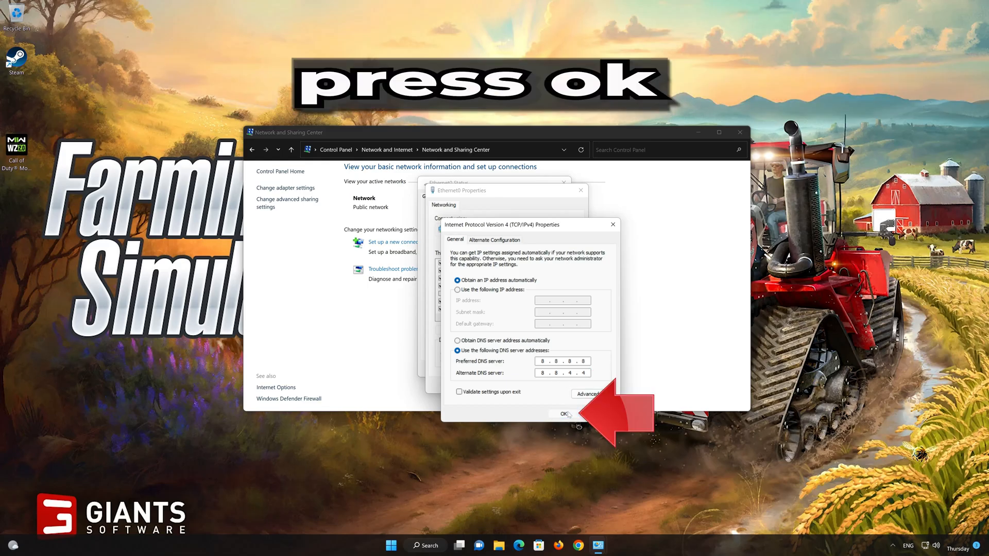
left_click(562, 414)
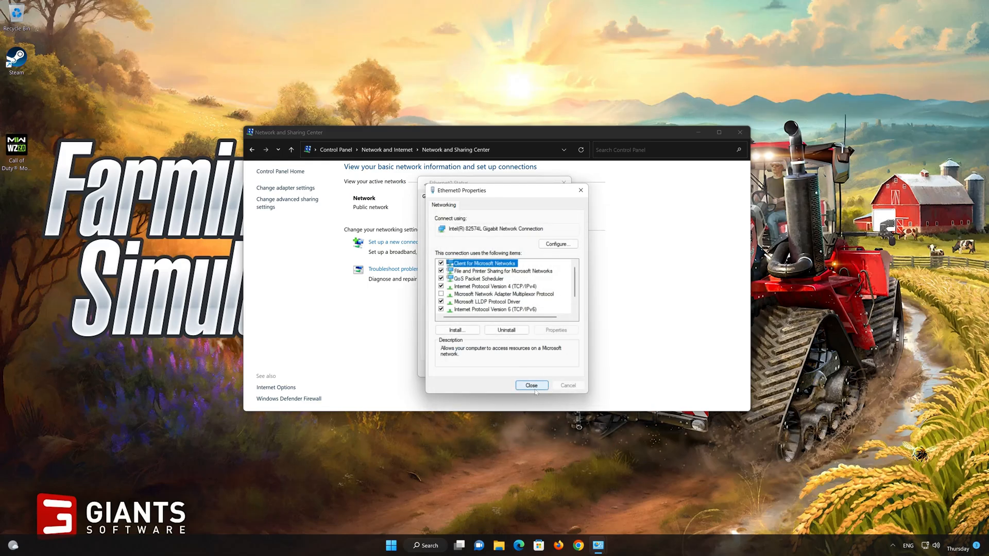
left_click(532, 386)
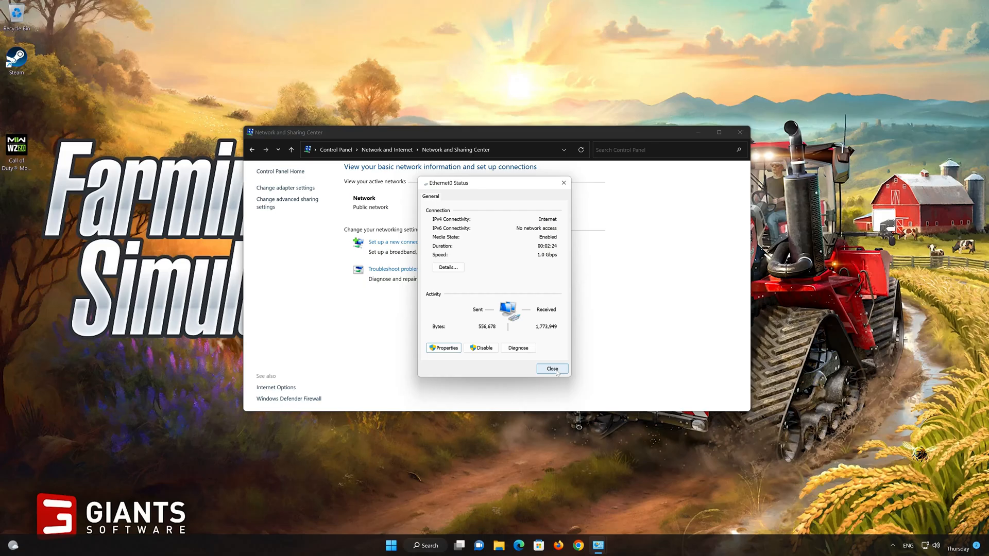
left_click(551, 369)
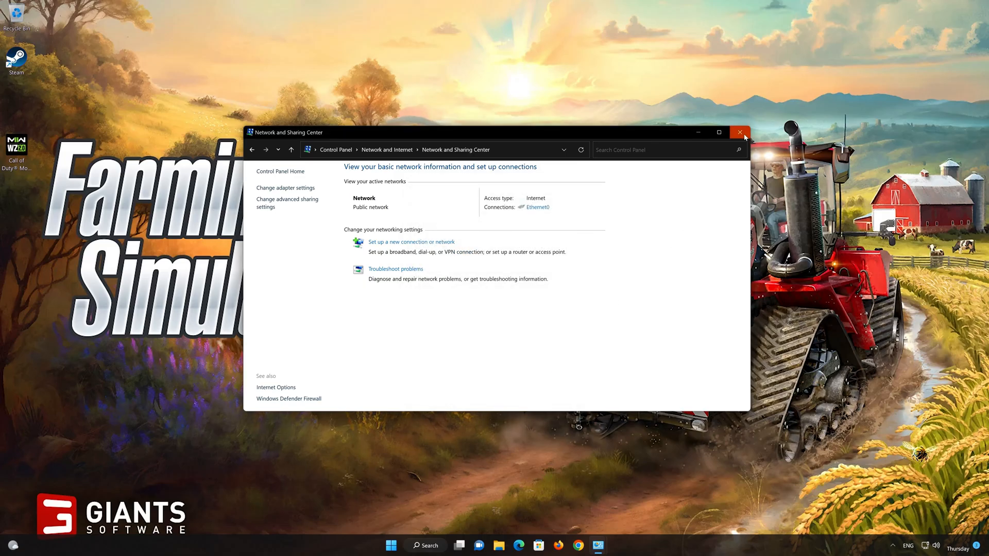
left_click(740, 132)
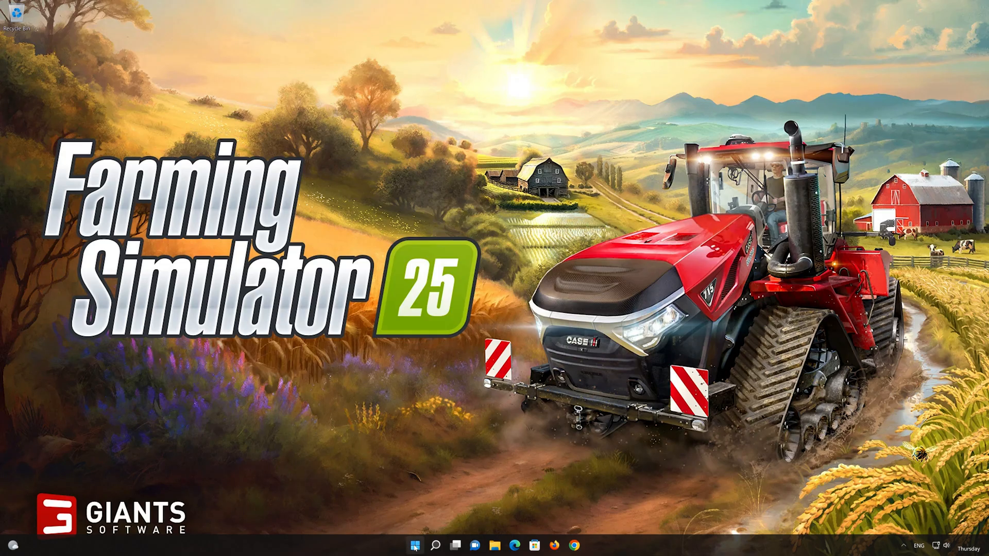
Launch Windows Settings from Start and show the Network & internet page
left_click(414, 546)
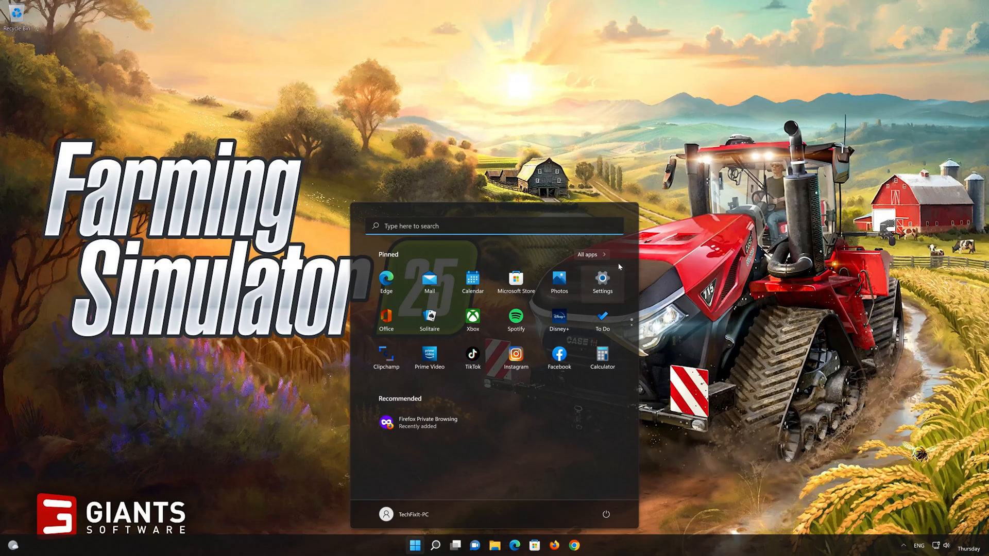
mouse_move(601, 285)
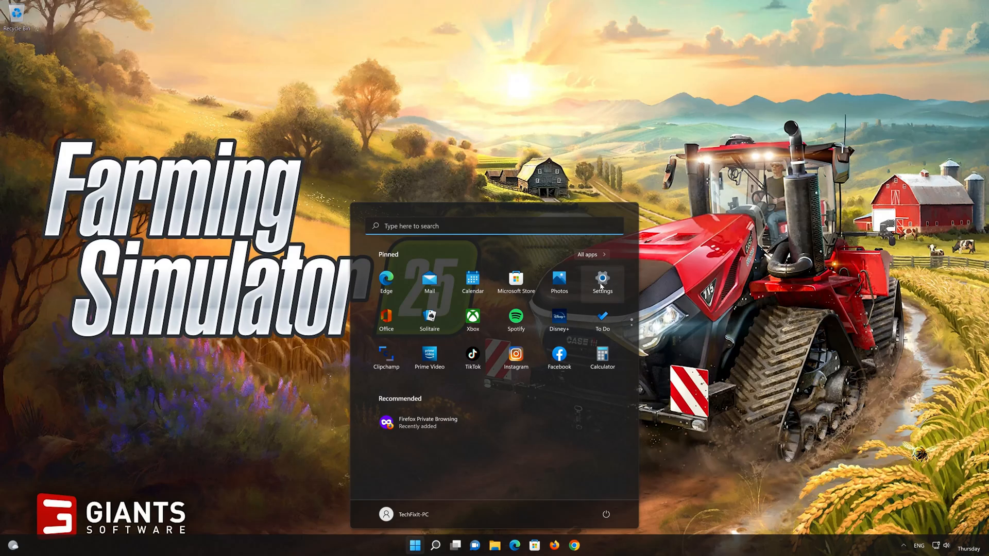
left_click(601, 280)
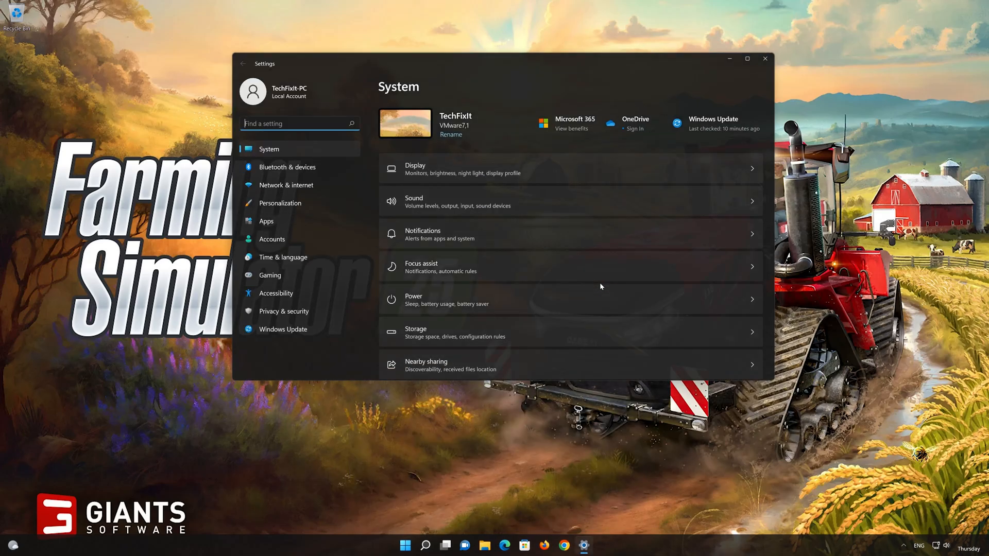
mouse_move(283, 189)
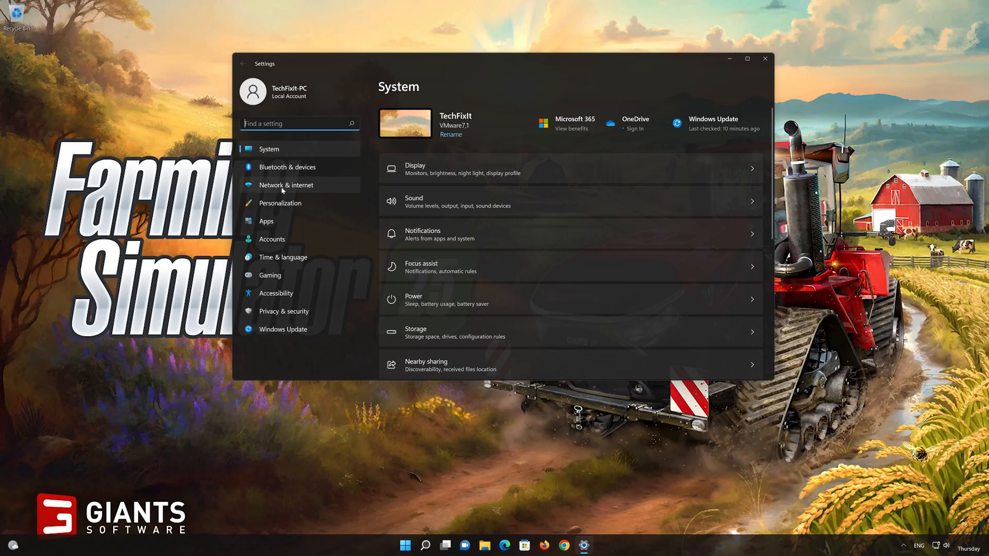
left_click(285, 185)
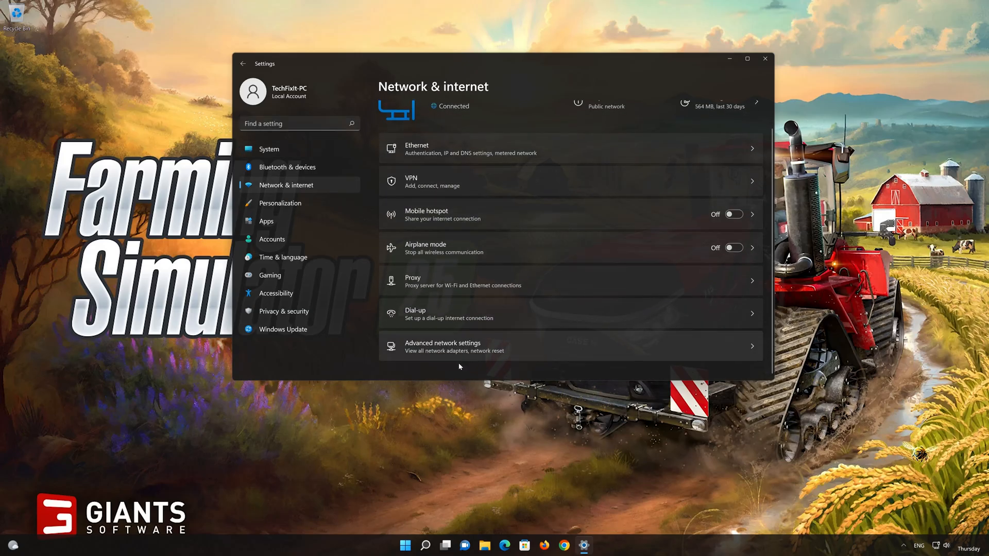
mouse_move(452, 356)
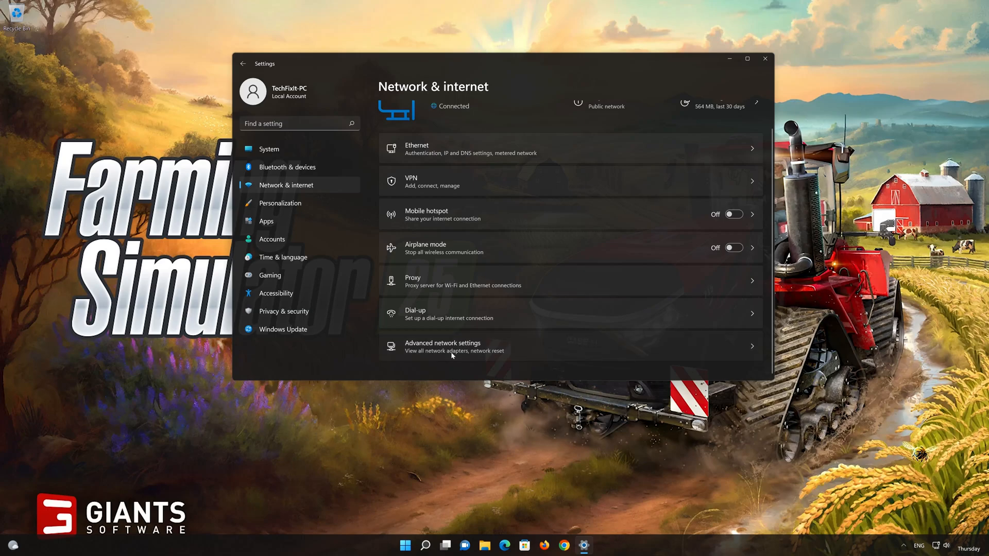
Run Network reset from Advanced network settings and dismiss the sign-out warning
left_click(443, 347)
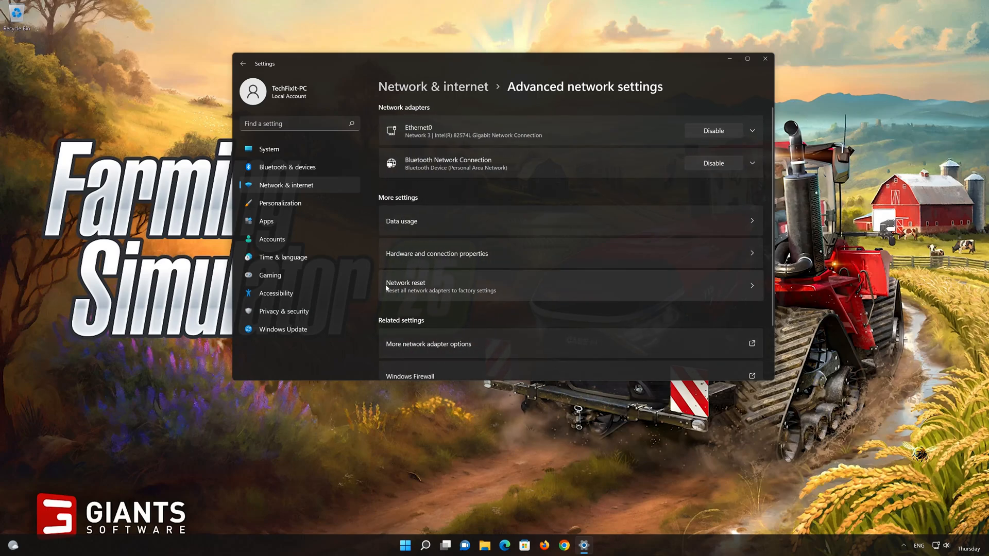
mouse_move(508, 288)
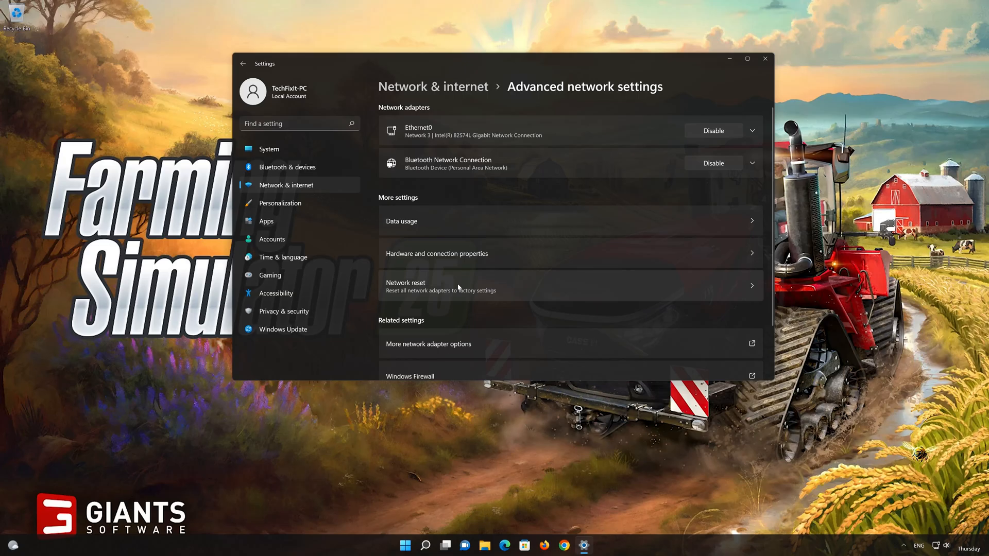
left_click(405, 285)
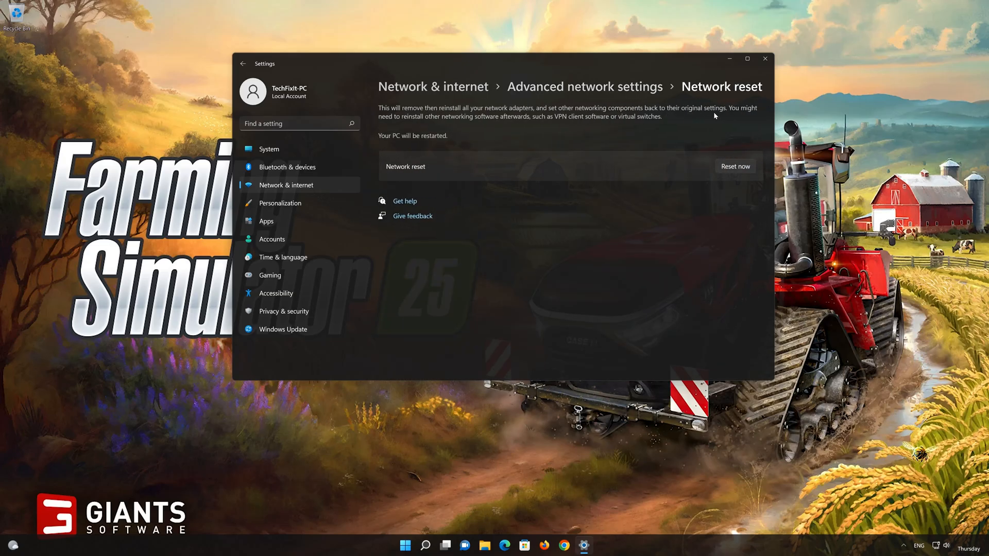
mouse_move(470, 128)
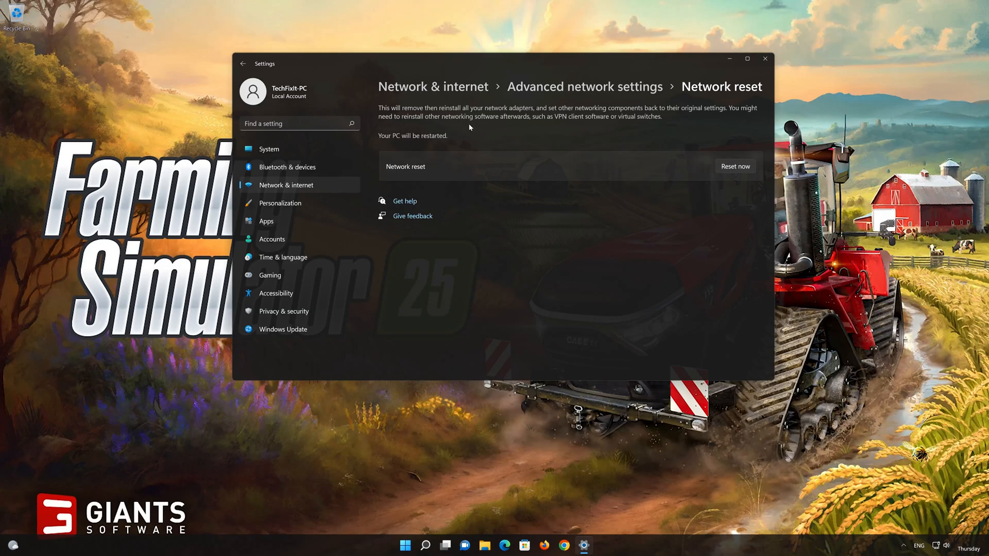
mouse_move(643, 125)
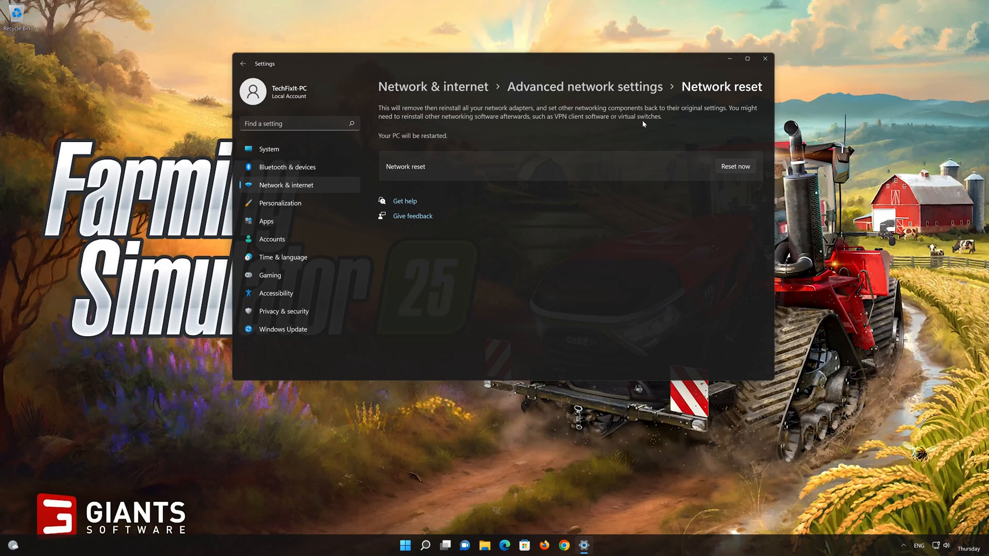
mouse_move(749, 164)
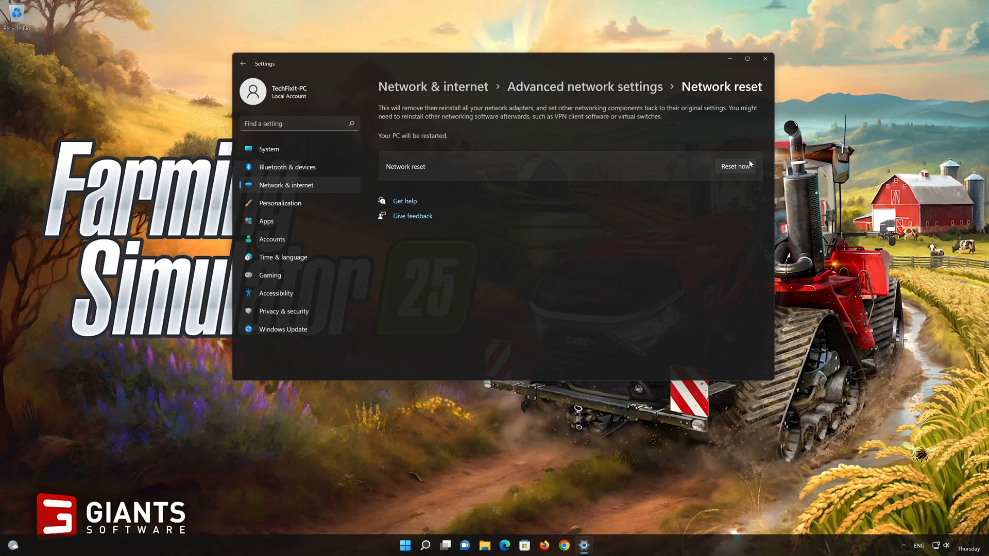
left_click(735, 166)
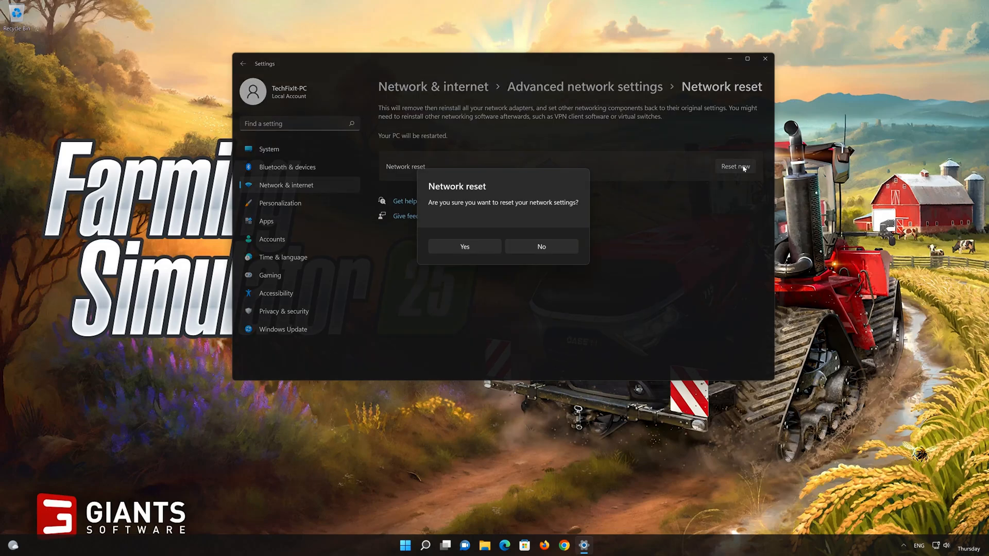
mouse_move(452, 249)
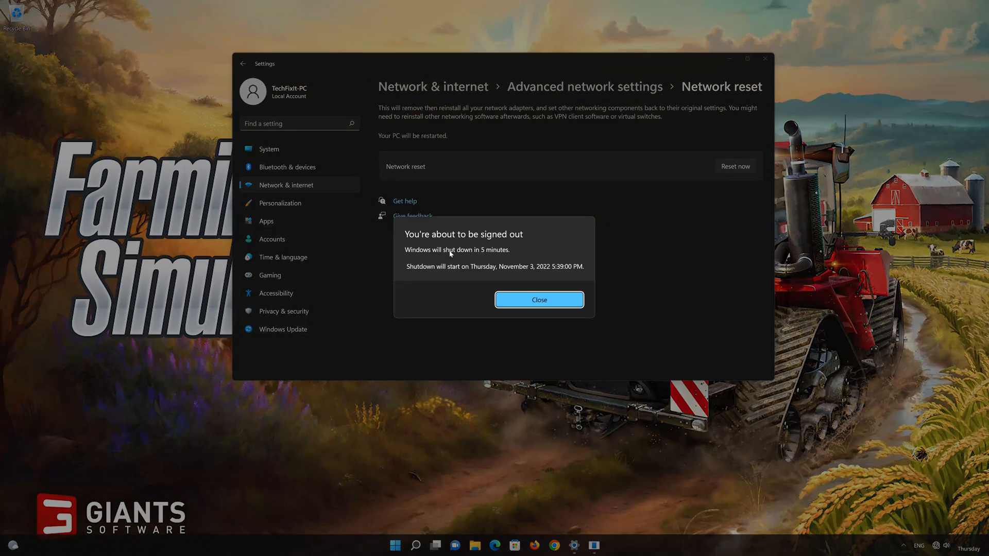
left_click(538, 300)
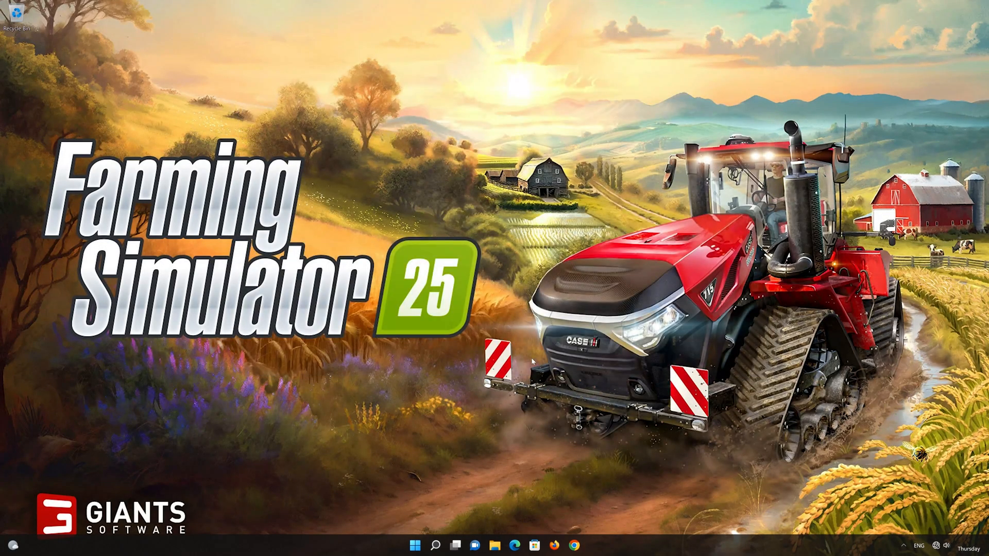
left_click(414, 546)
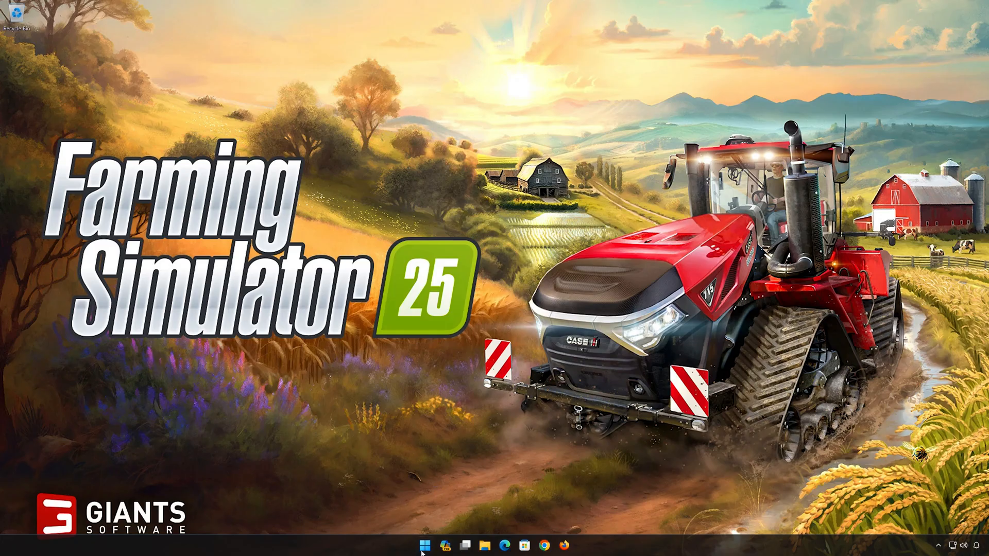
Start an administrator Command Prompt via a 'cmd' search, approving the UAC prompt
left_click(425, 544)
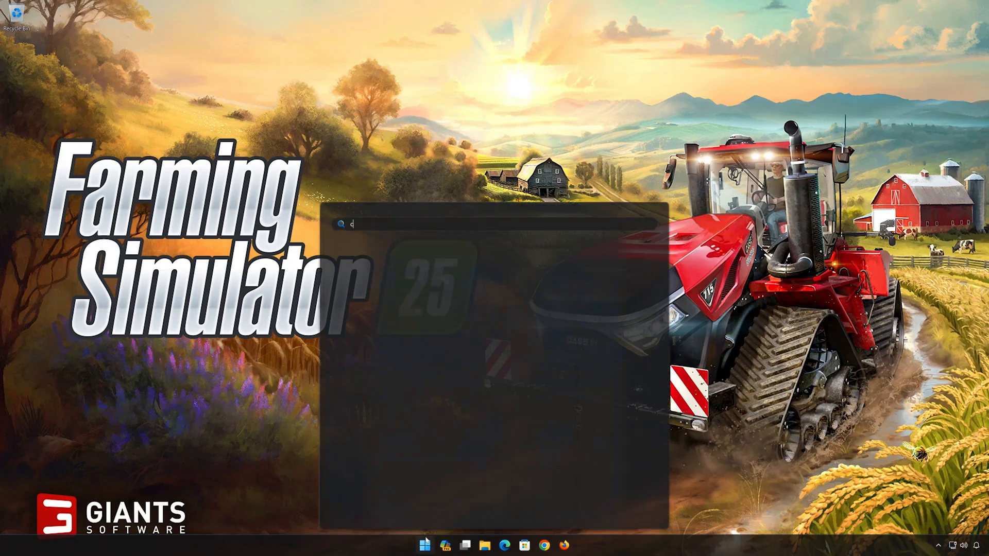
type("md")
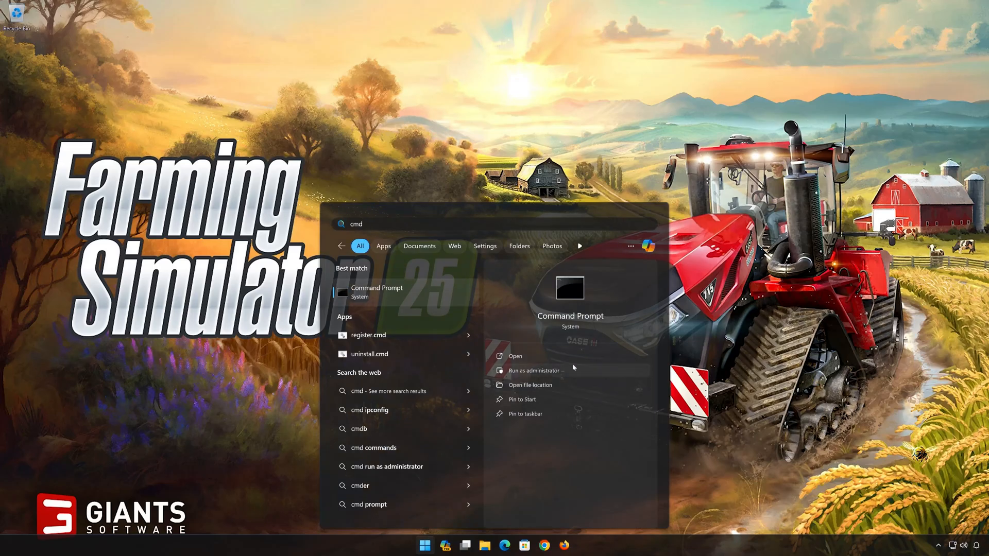
left_click(534, 370)
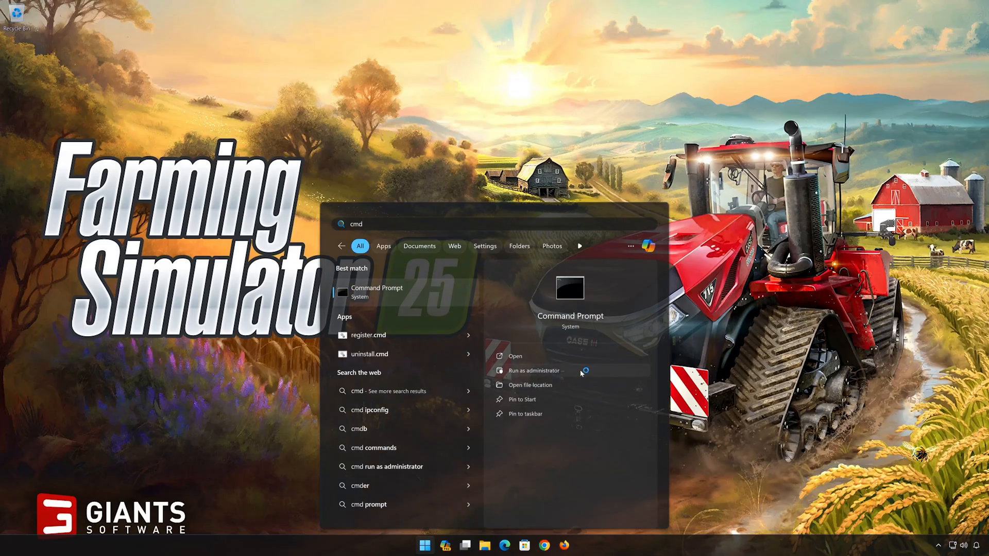
left_click(535, 370)
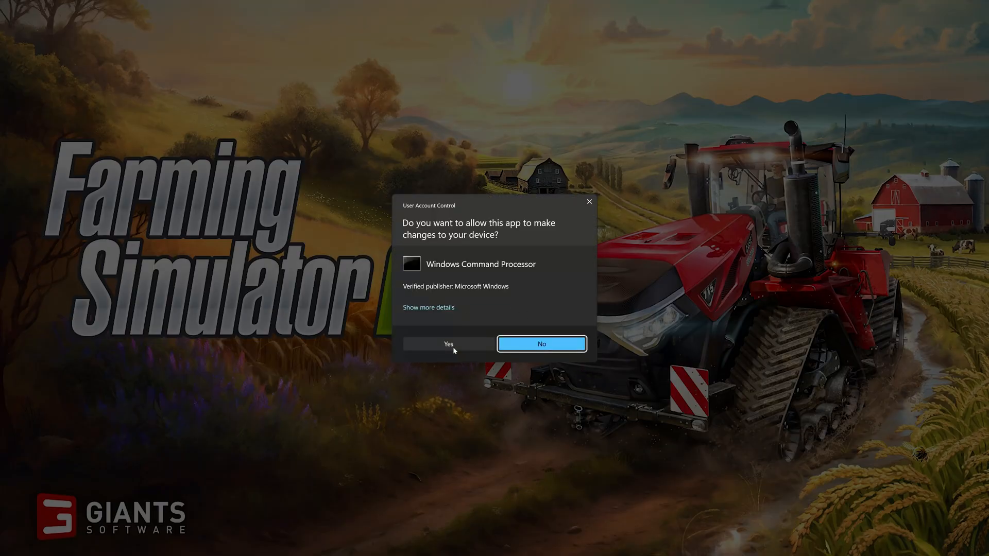
left_click(448, 344)
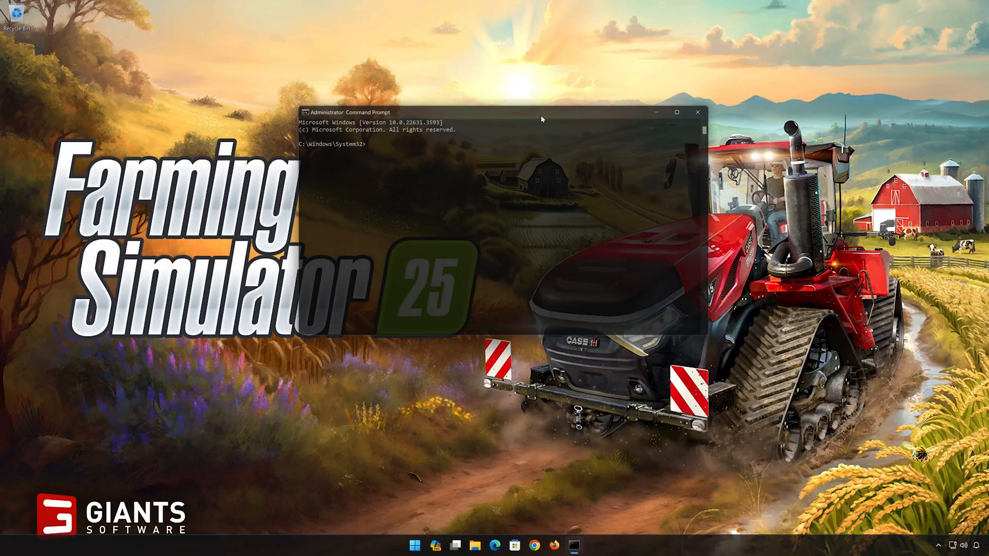
Run ipconfig /release and ipconfig /renew to refresh the IP address
type("ipconfig /re")
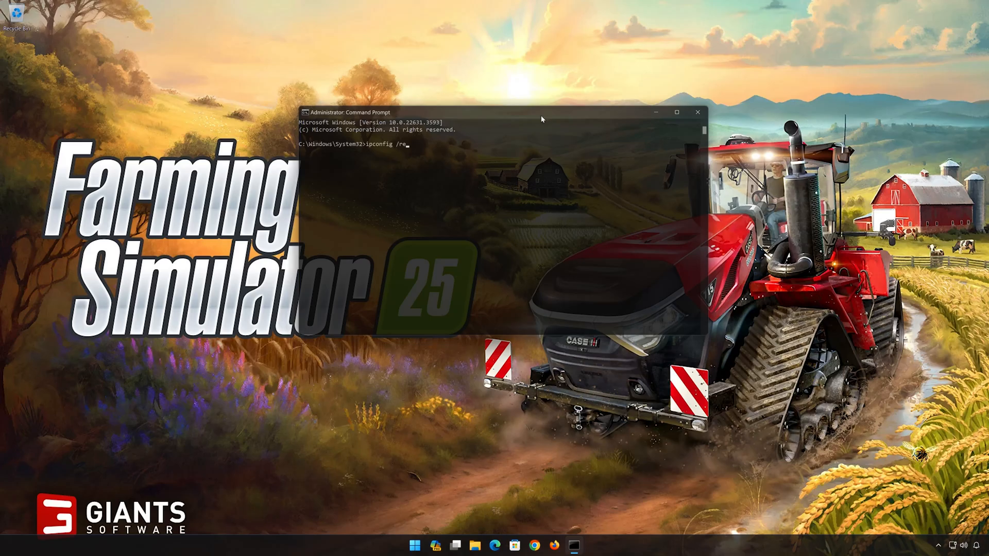
type("lease")
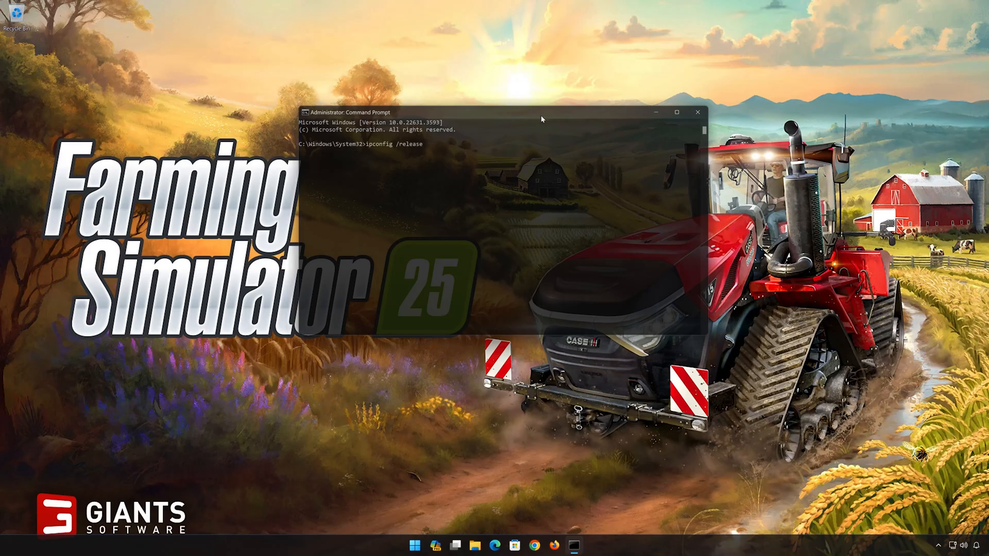
key("enter")
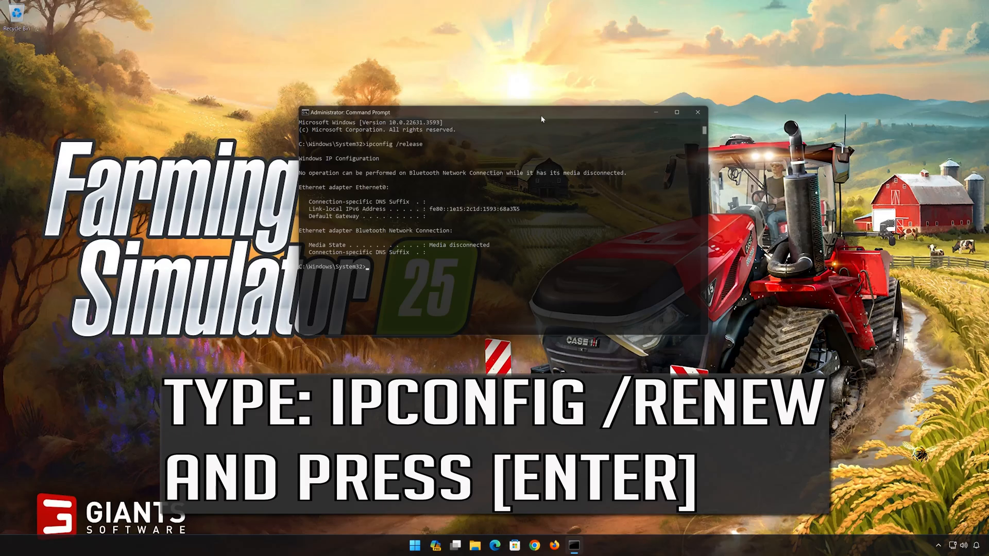
type("ipconfig")
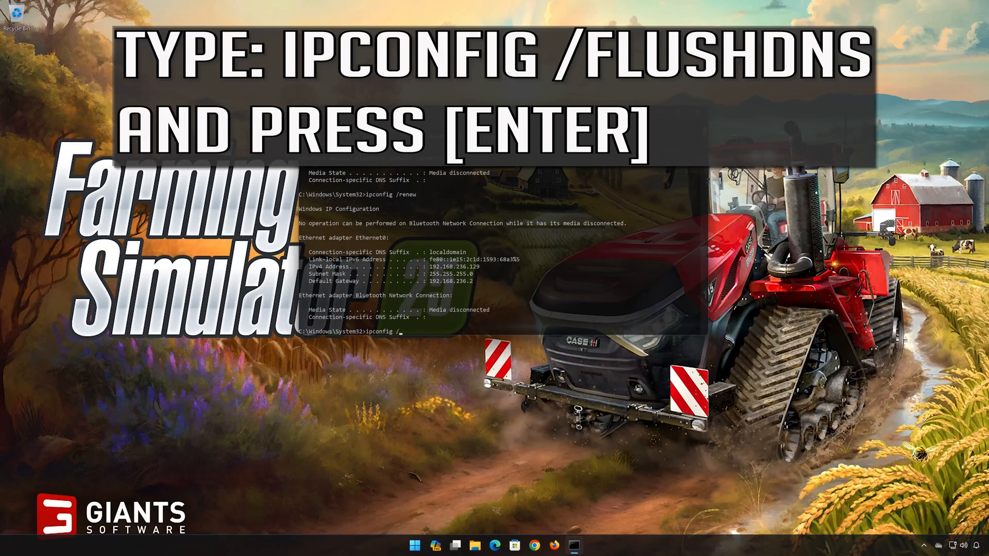
Run ipconfig /flushdns to clear the DNS resolver cache, then enter exit
type("/flu")
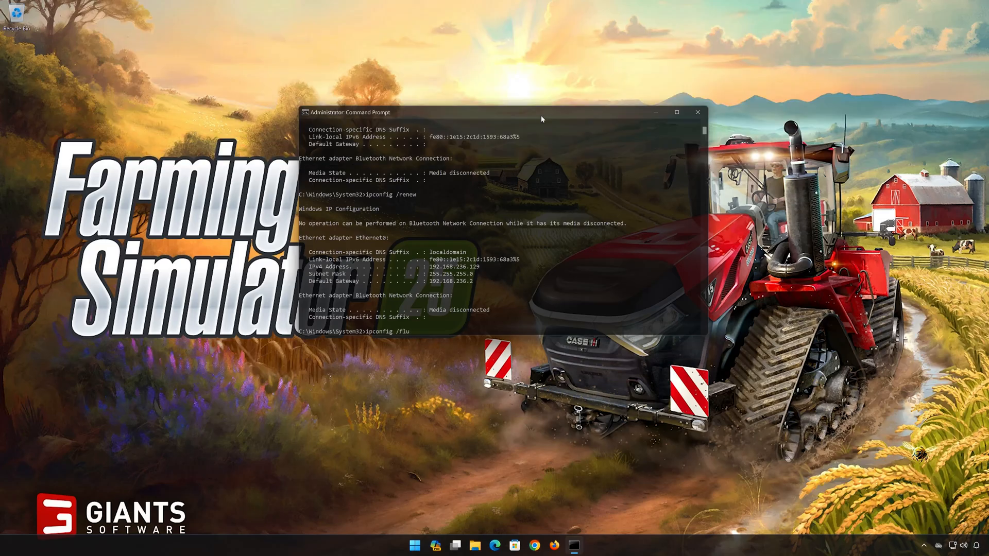
type("sh")
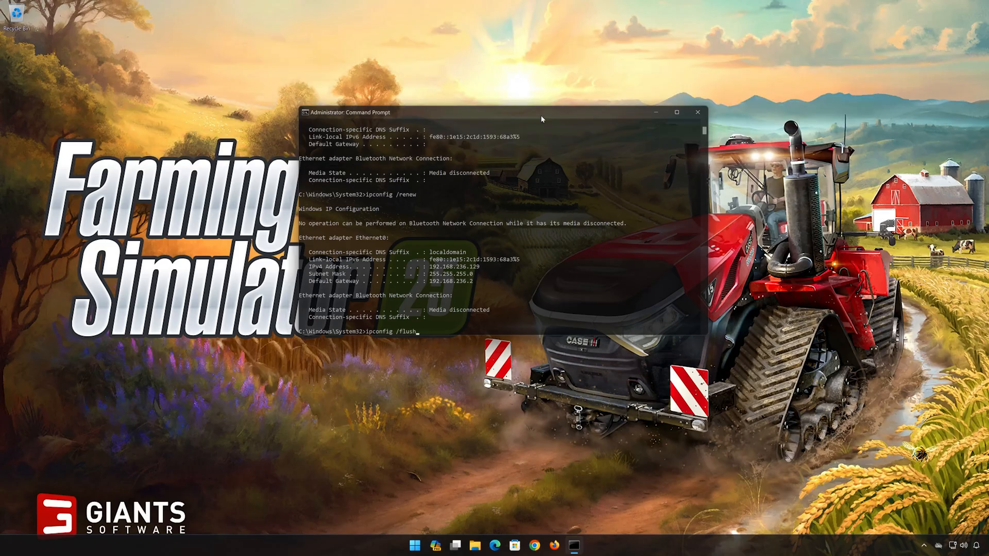
type("dns")
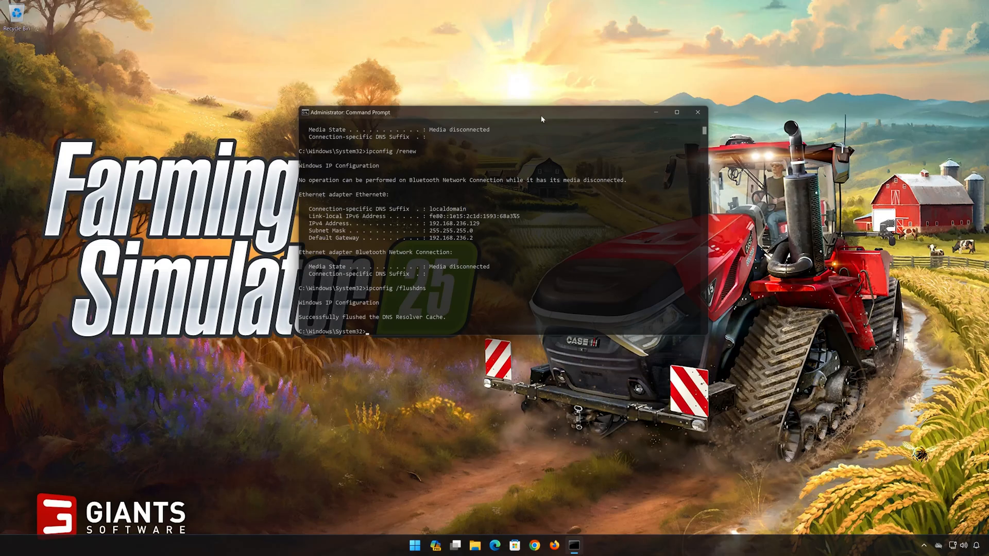
type("exit")
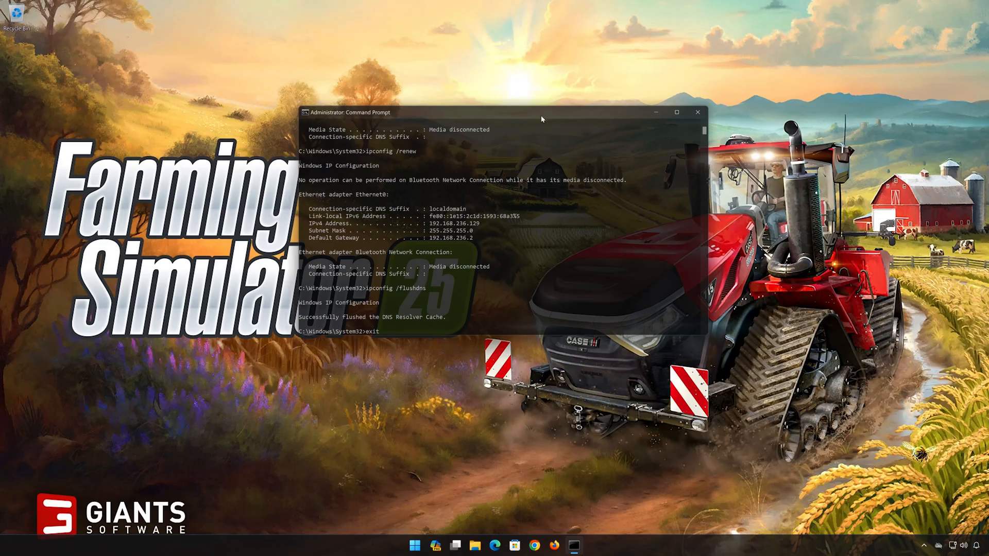